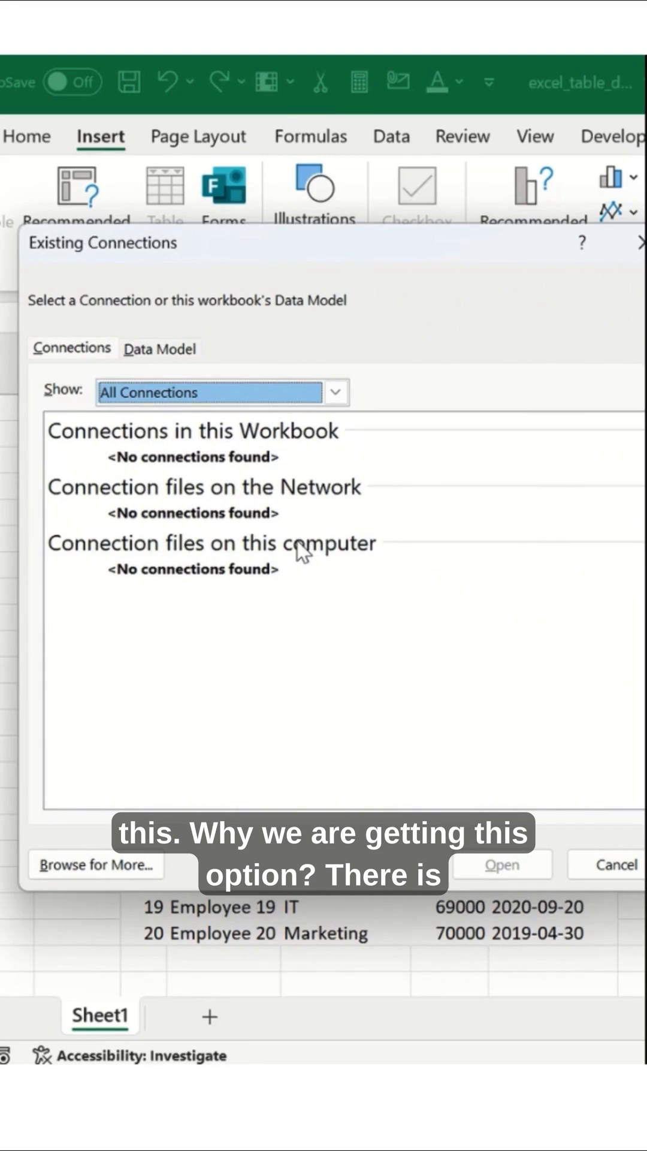
Cancel the Existing Connections dialog to return to the employee data
click(615, 863)
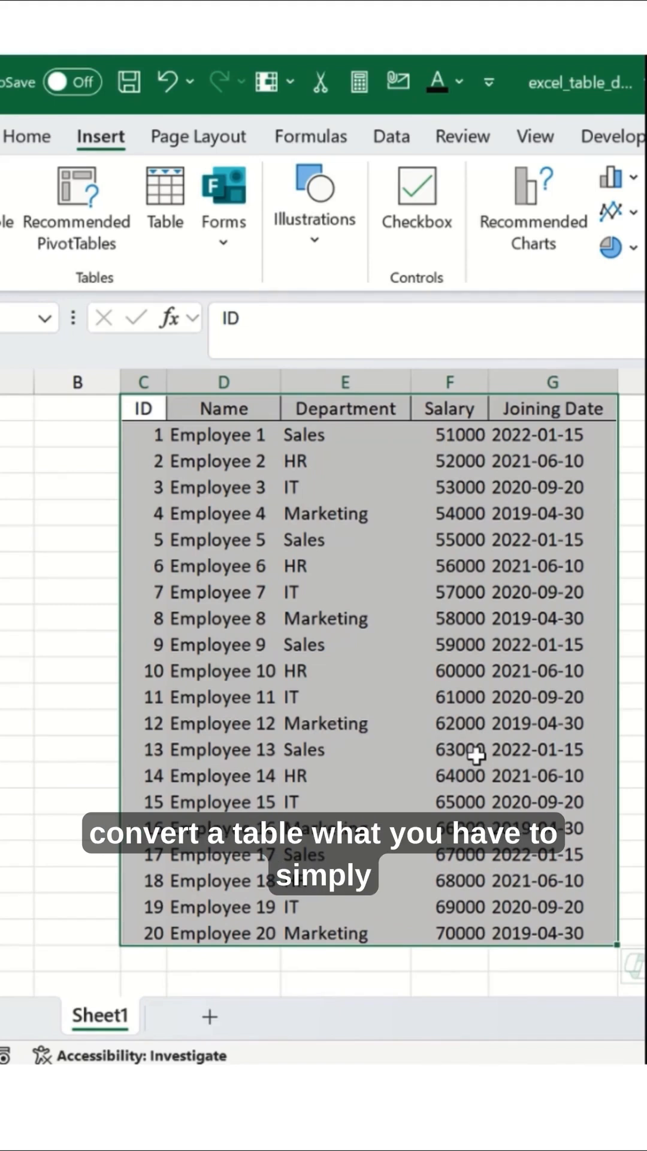
Select a cell in C1:G21 and launch Create Table with Ctrl+T
click(345, 592)
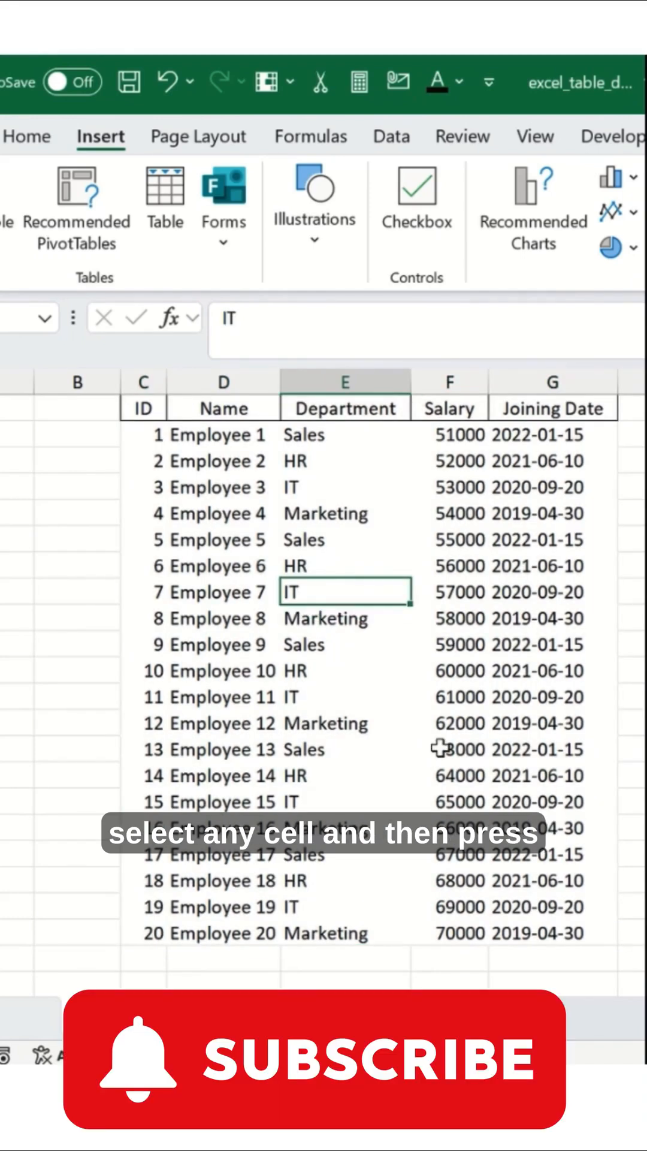
key(ctrl+t)
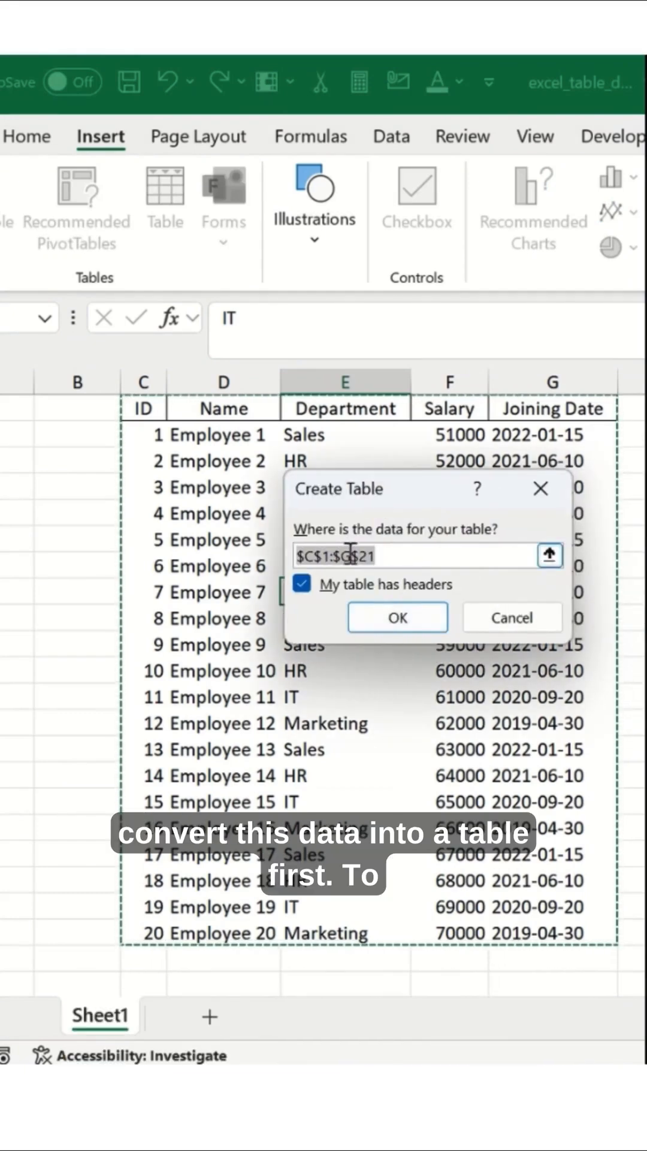
Create the table with headers and apply a blue banded table style
click(398, 617)
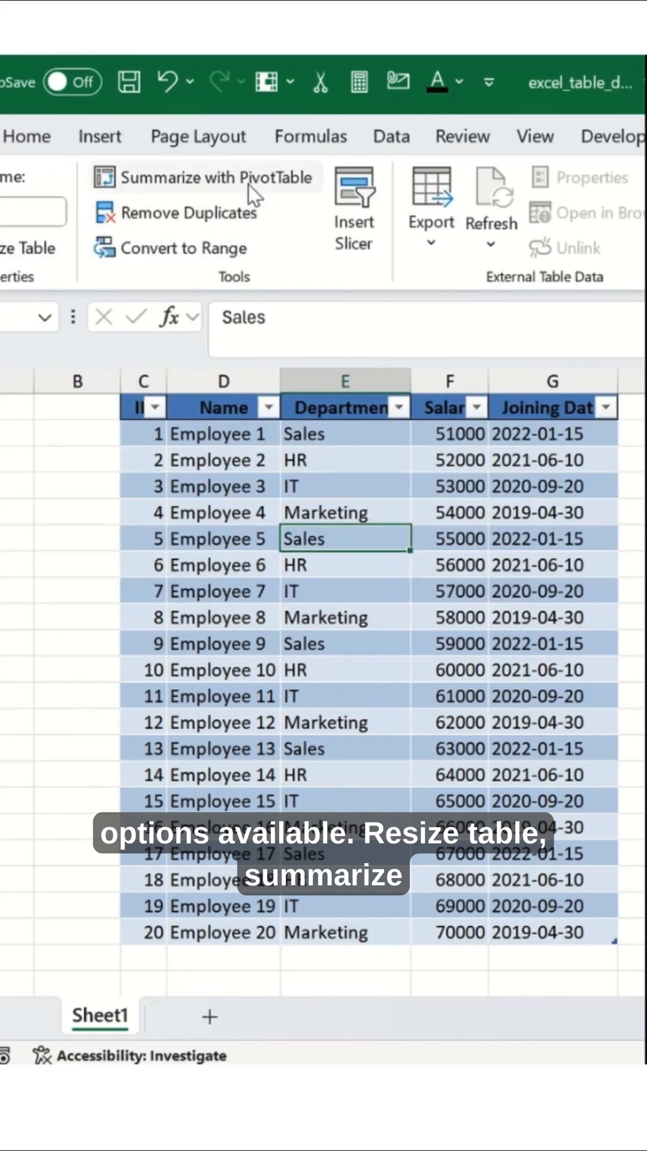
mouse_move(283, 245)
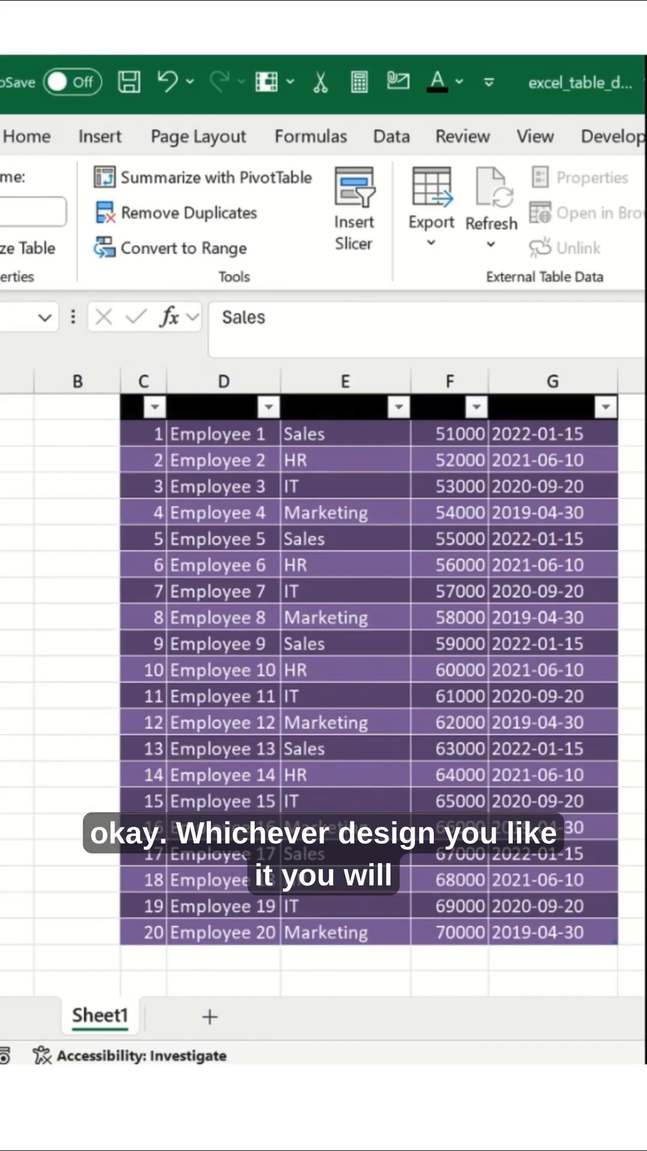
click(346, 485)
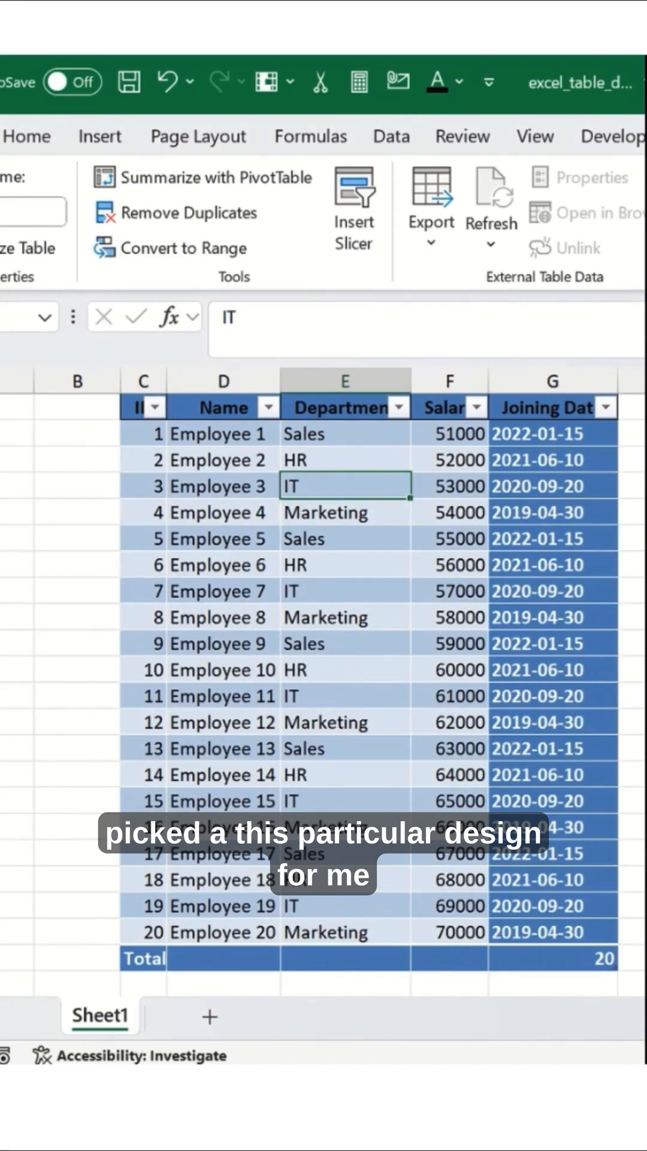
click(344, 643)
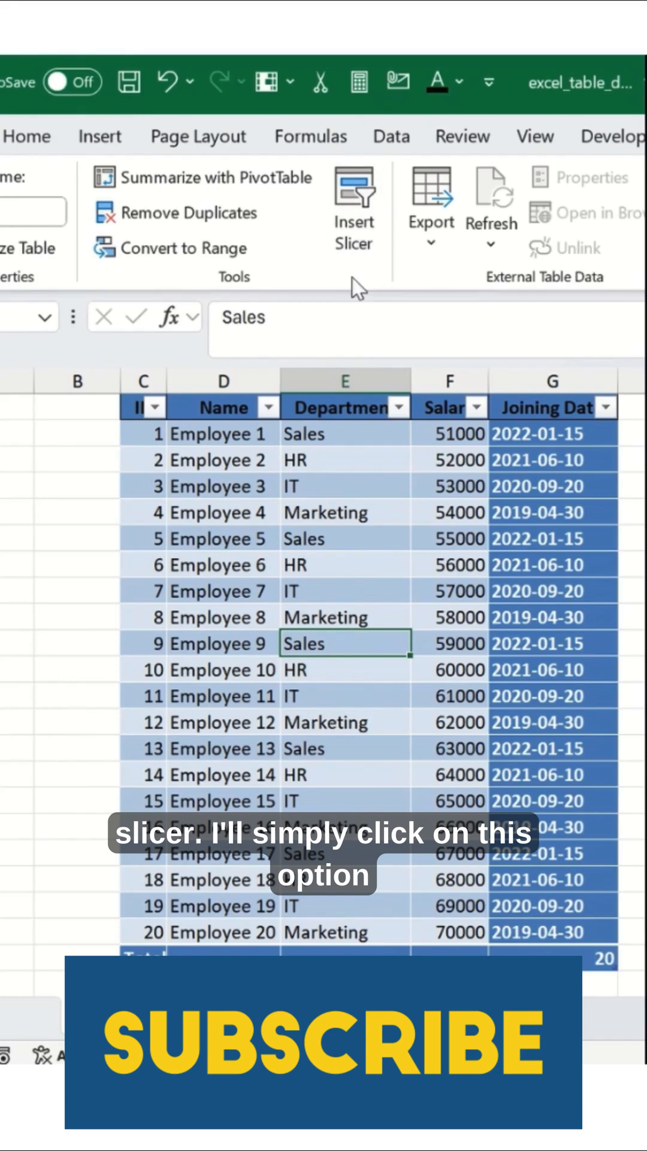
Insert slicers for the Department and Joining Date columns
click(354, 202)
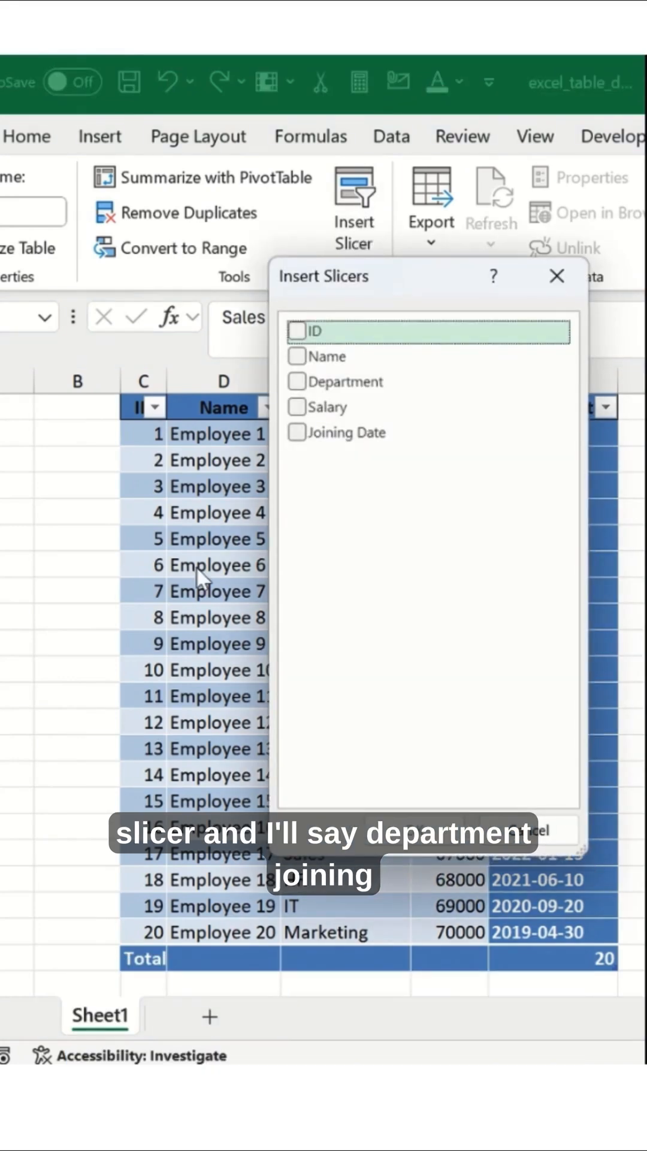
click(298, 381)
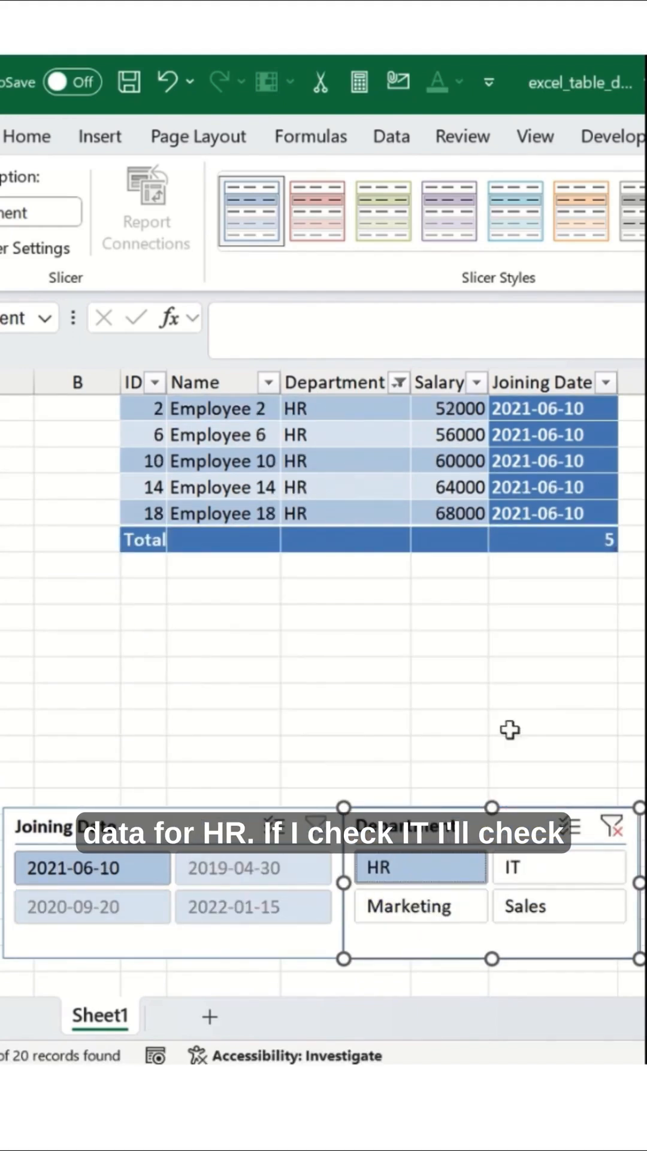
Select IT in the Department slicer, enable Multi-Select, and add Sales
click(558, 867)
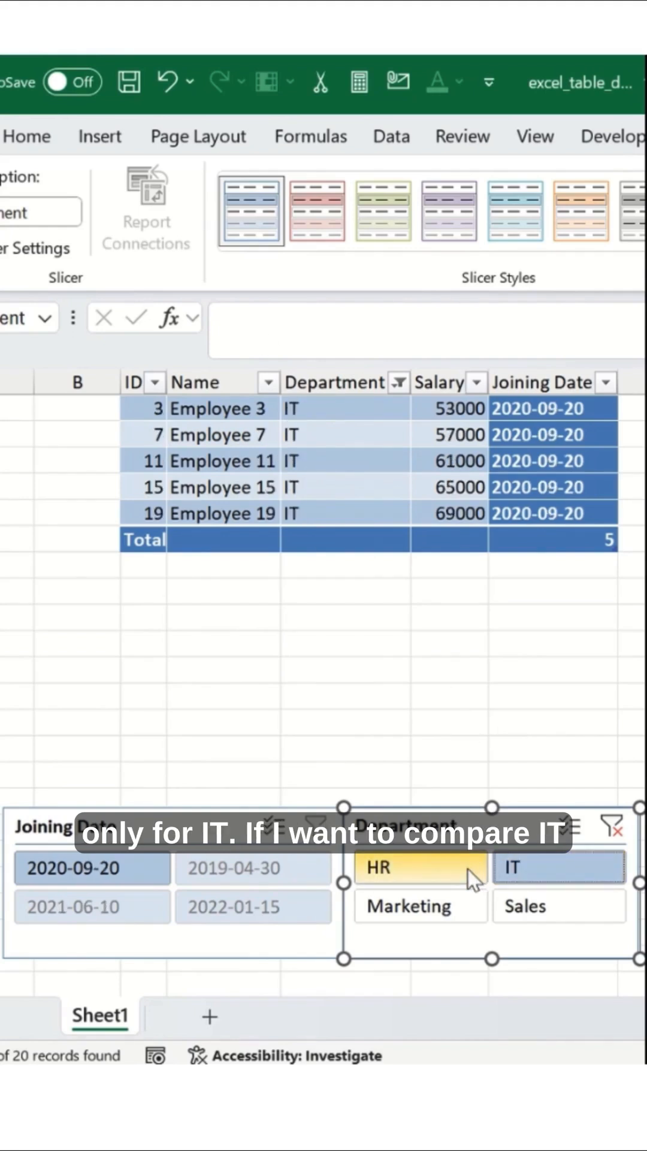
click(419, 906)
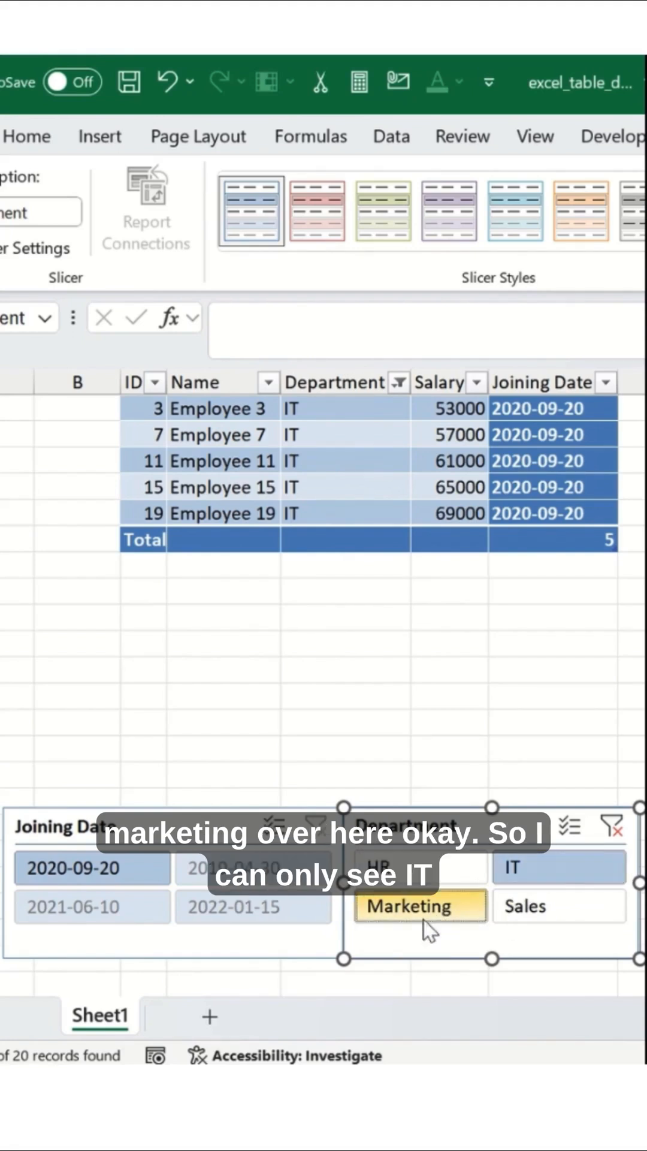
click(419, 905)
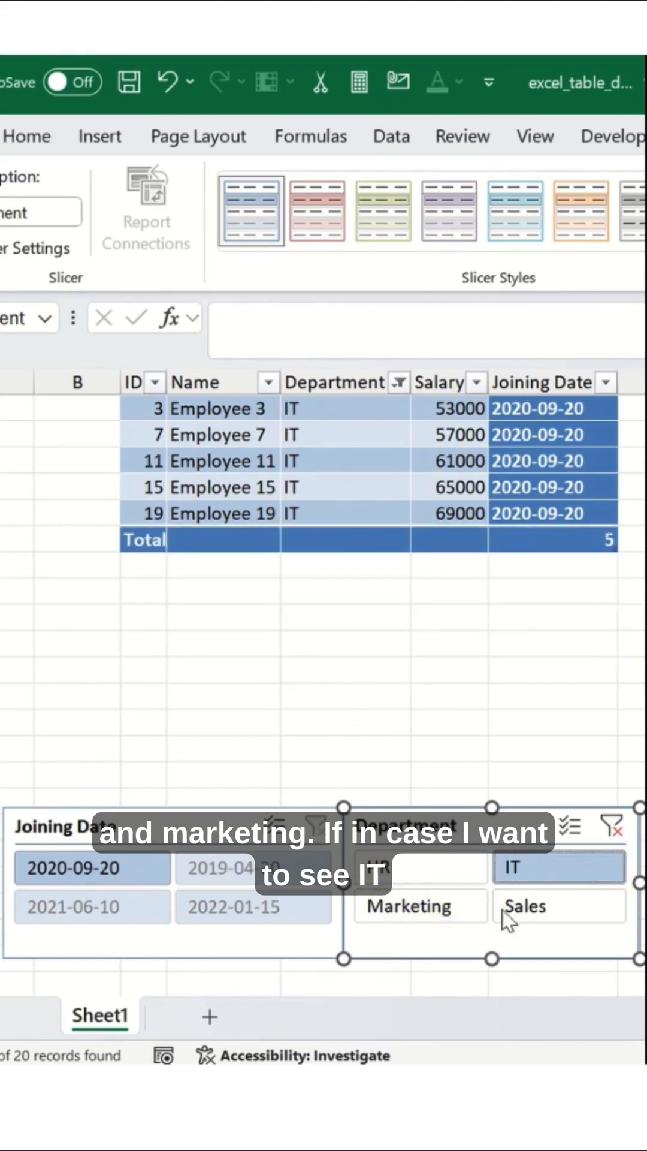
click(559, 905)
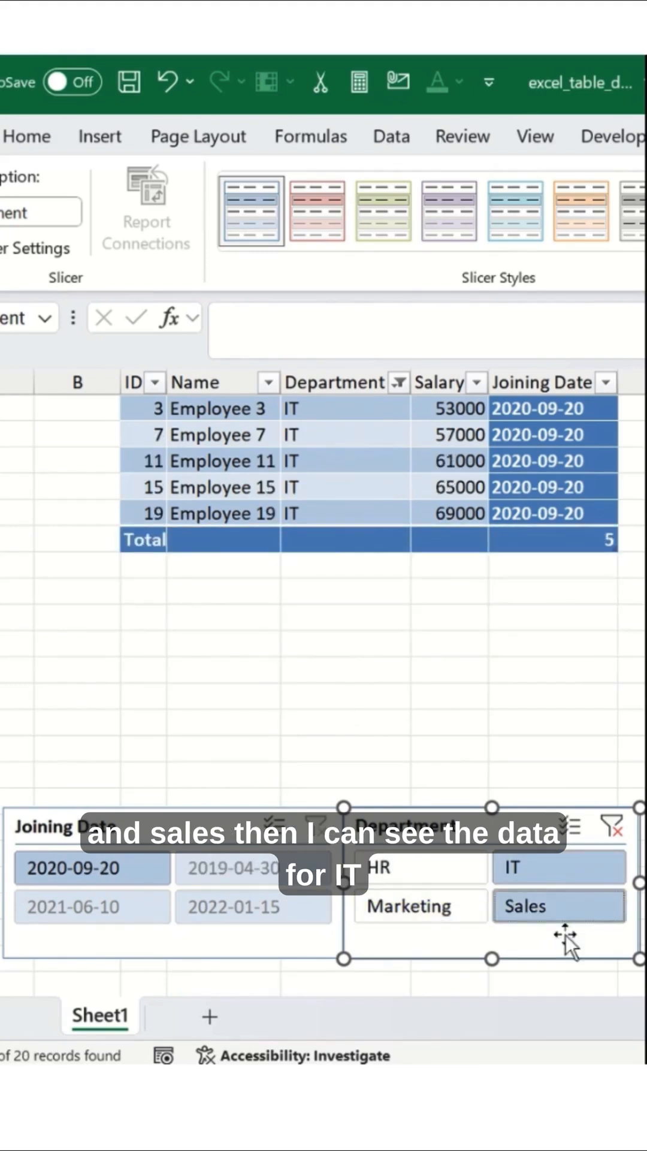
click(558, 905)
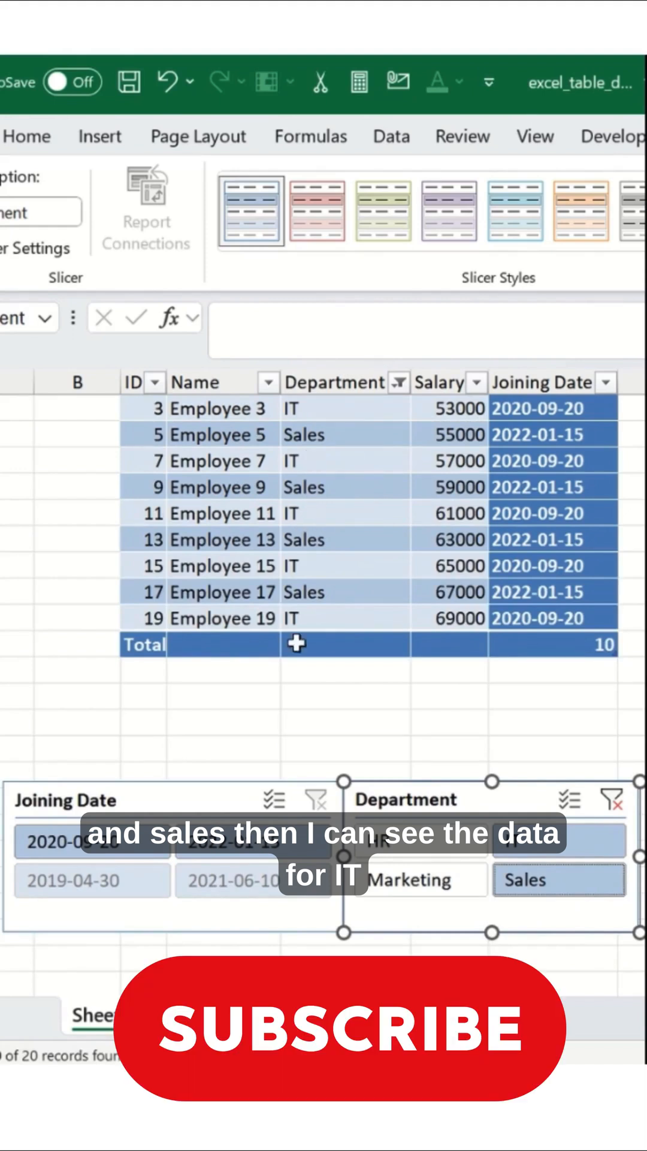